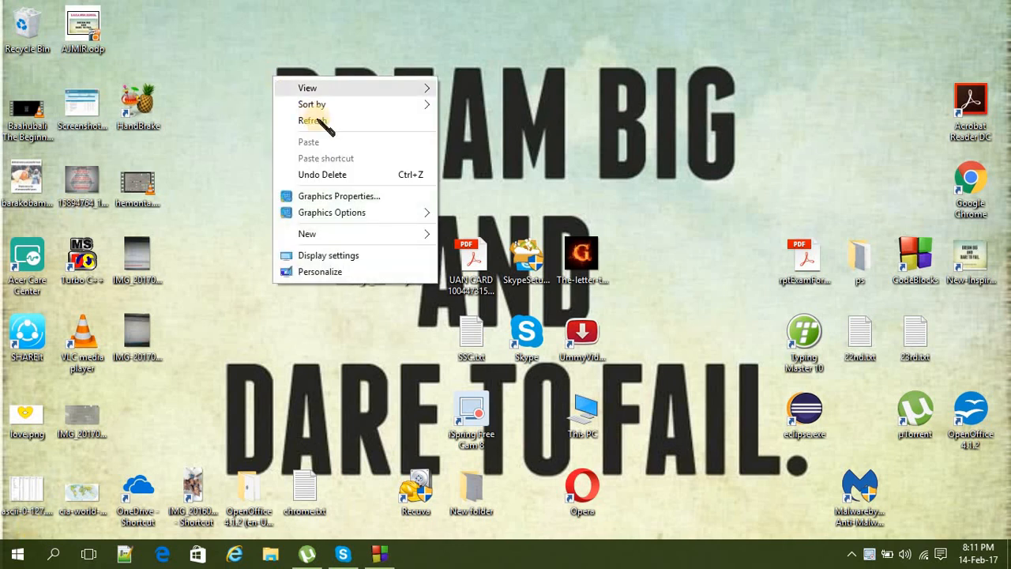
Step: Launch Code::Blocks from the taskbar so its Start here page appears
{"action": "left_click", "coordinate": [313, 120]}
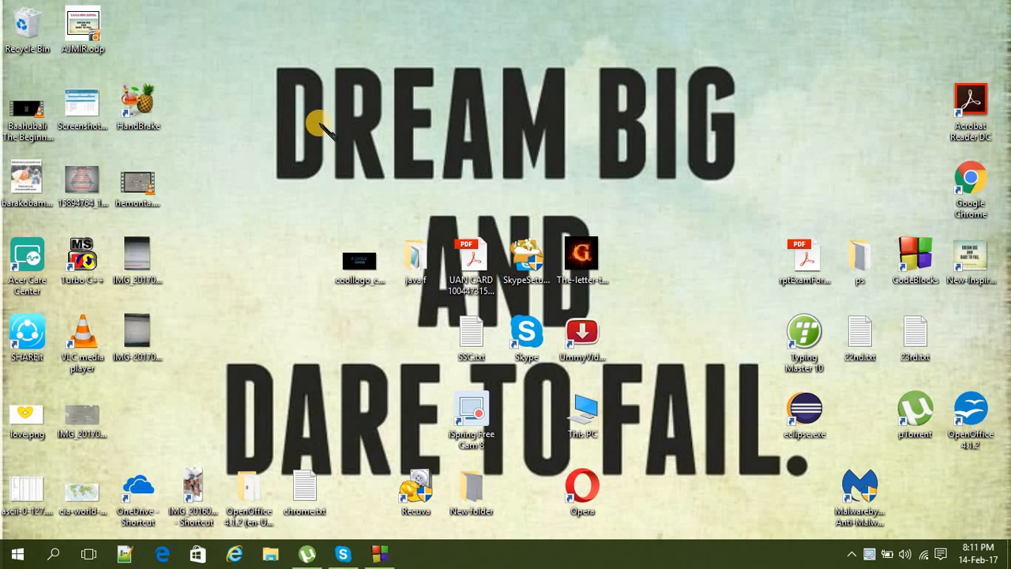
{"action": "mouse_move", "coordinate": [316, 540]}
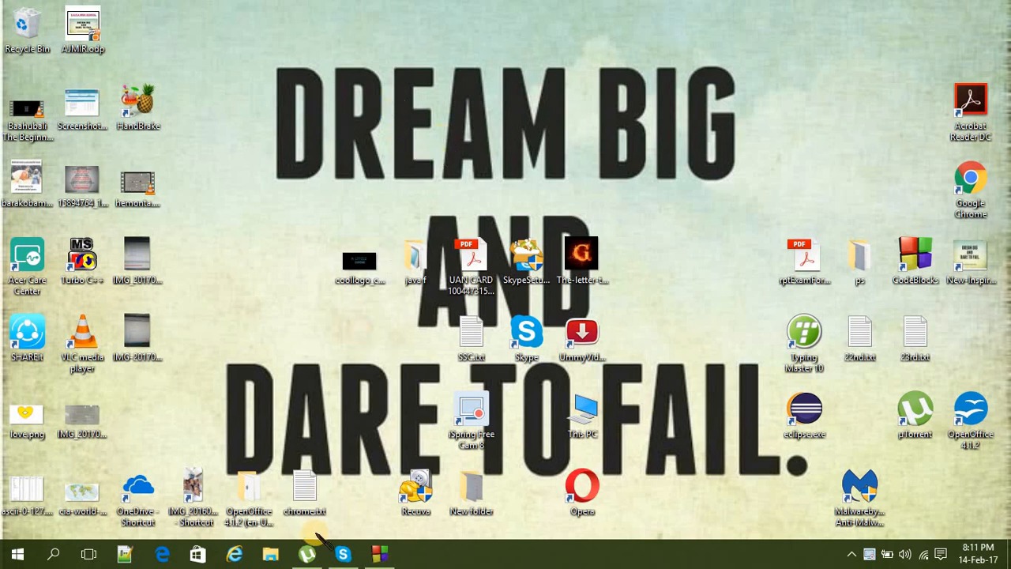
{"action": "left_click", "coordinate": [380, 553]}
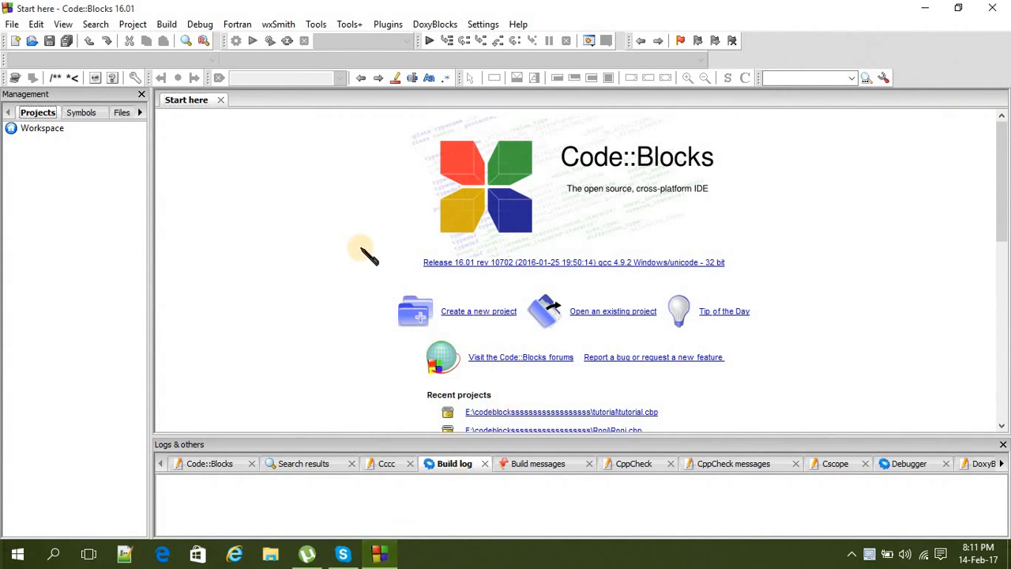
{"action": "mouse_move", "coordinate": [332, 208]}
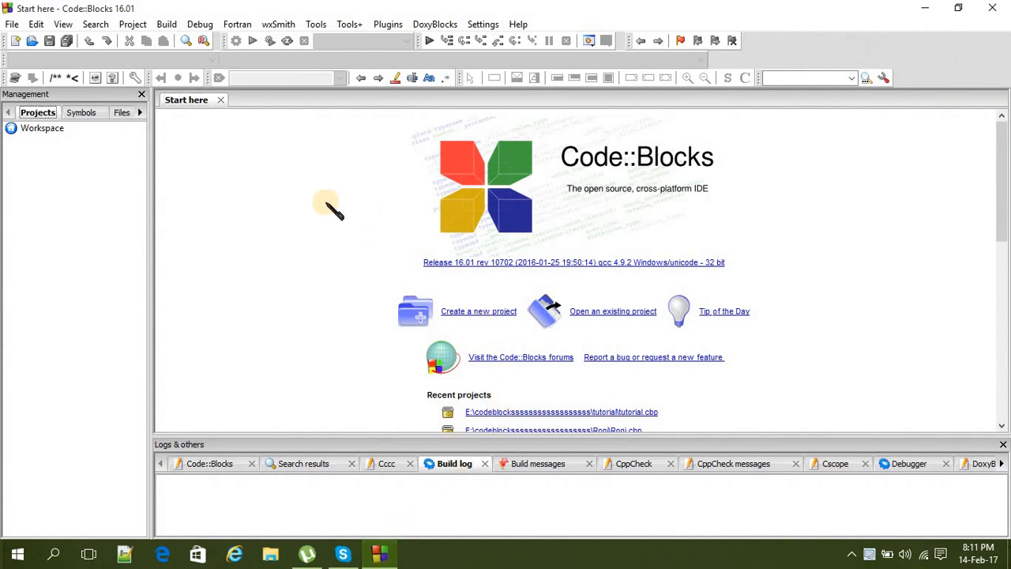
{"action": "mouse_move", "coordinate": [518, 256]}
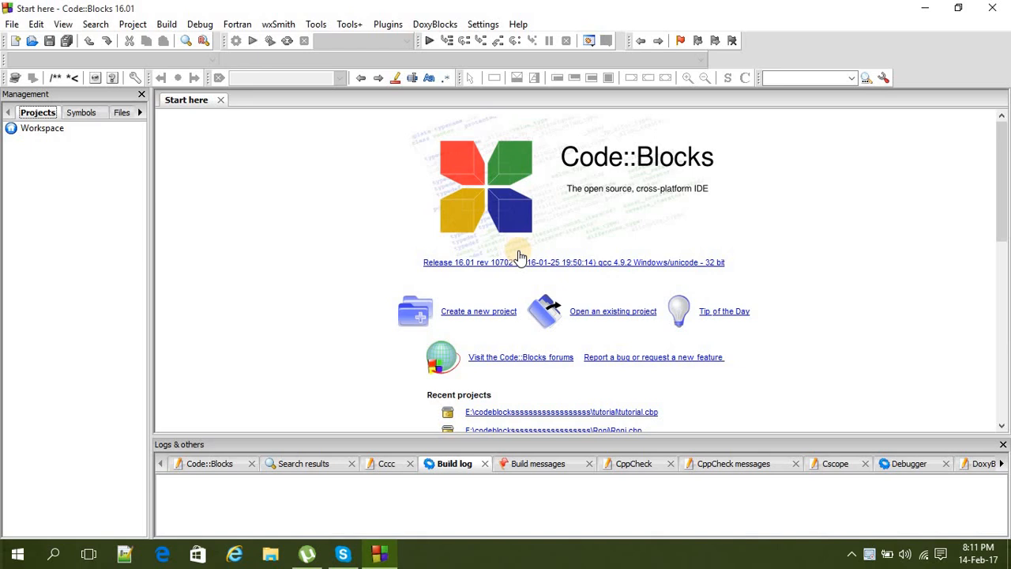
Step: Begin a C console application project titled 'aaaa' with no folder, triggering the save warning
{"action": "left_click", "coordinate": [477, 310]}
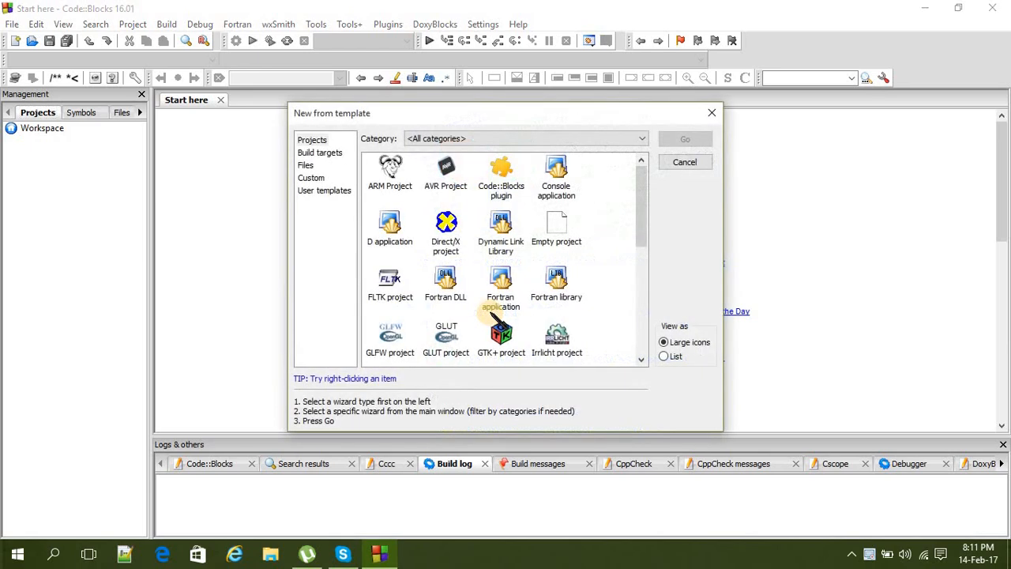
{"action": "double_click", "coordinate": [556, 174]}
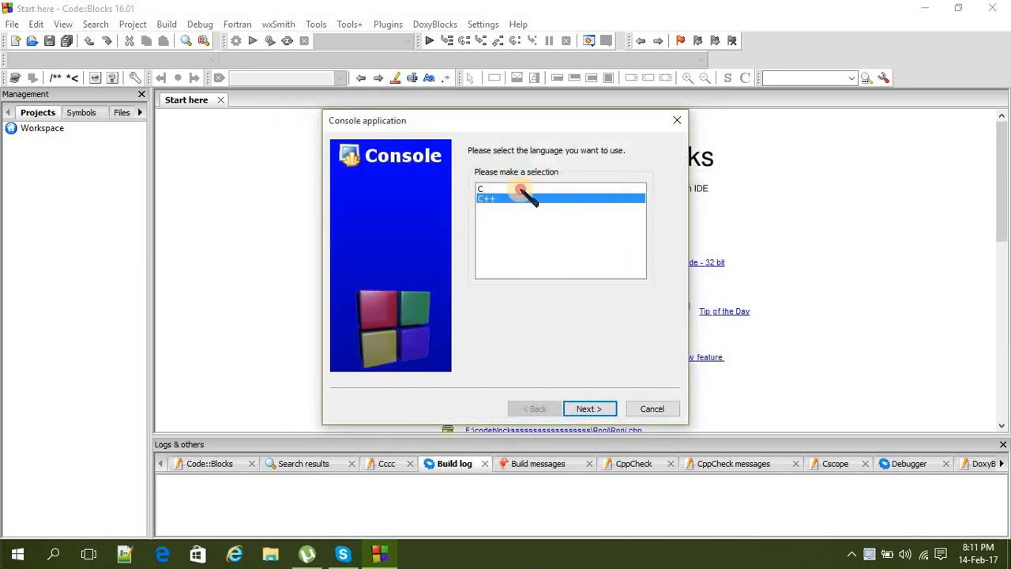
{"action": "left_click", "coordinate": [588, 407]}
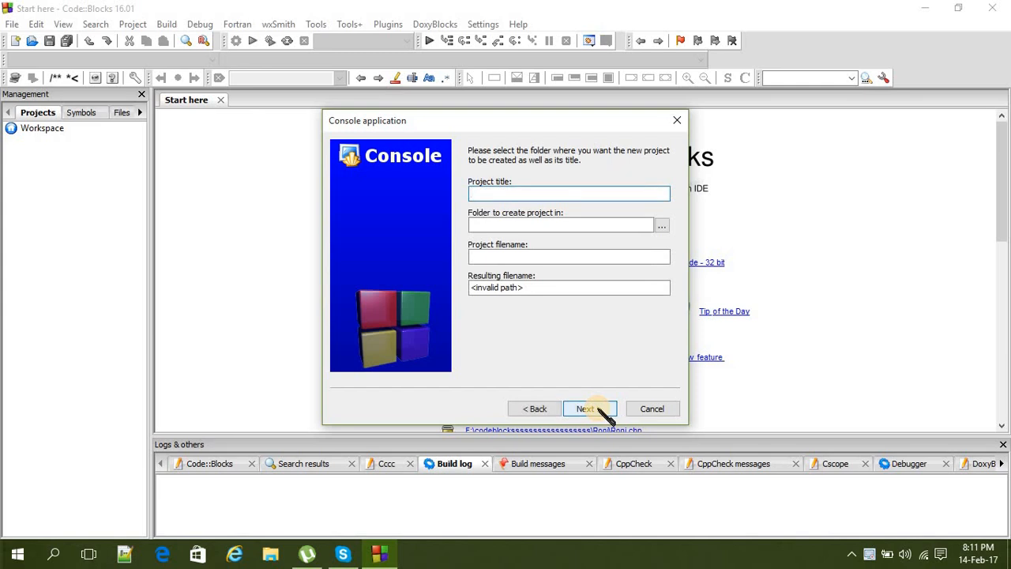
{"action": "type", "text": "aaaa"}
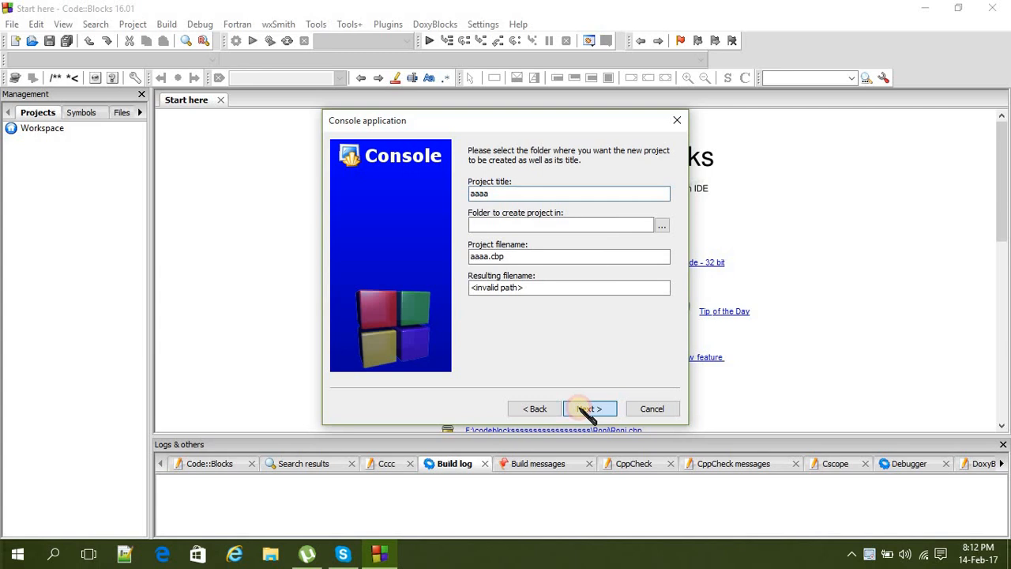
{"action": "left_click", "coordinate": [587, 407]}
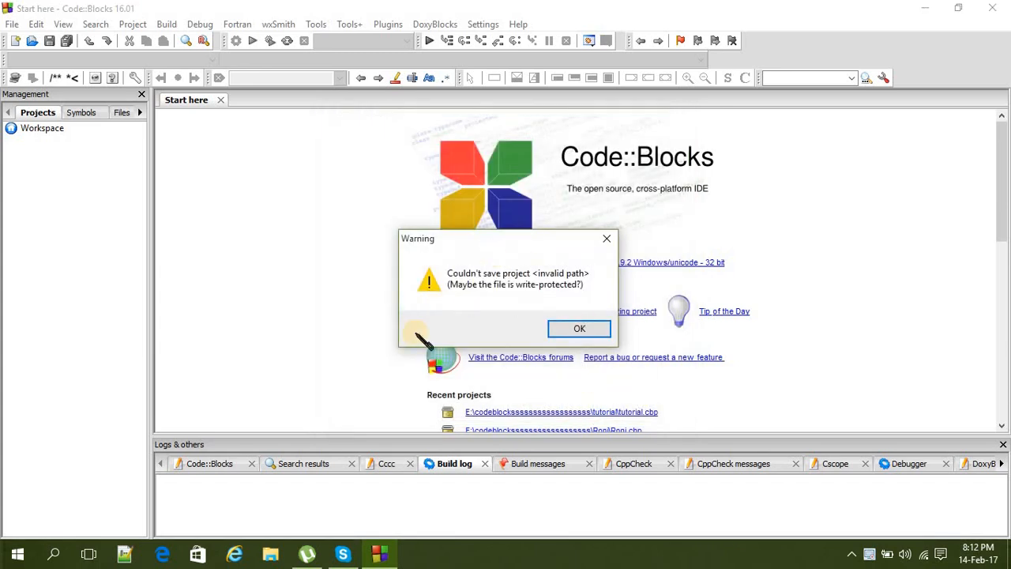
{"action": "mouse_move", "coordinate": [481, 271]}
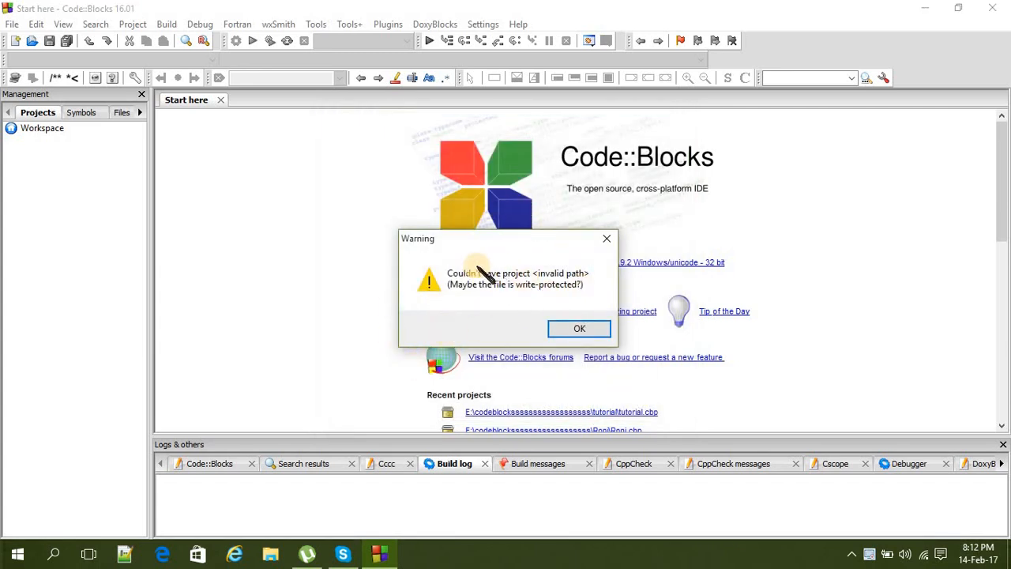
{"action": "mouse_move", "coordinate": [537, 284]}
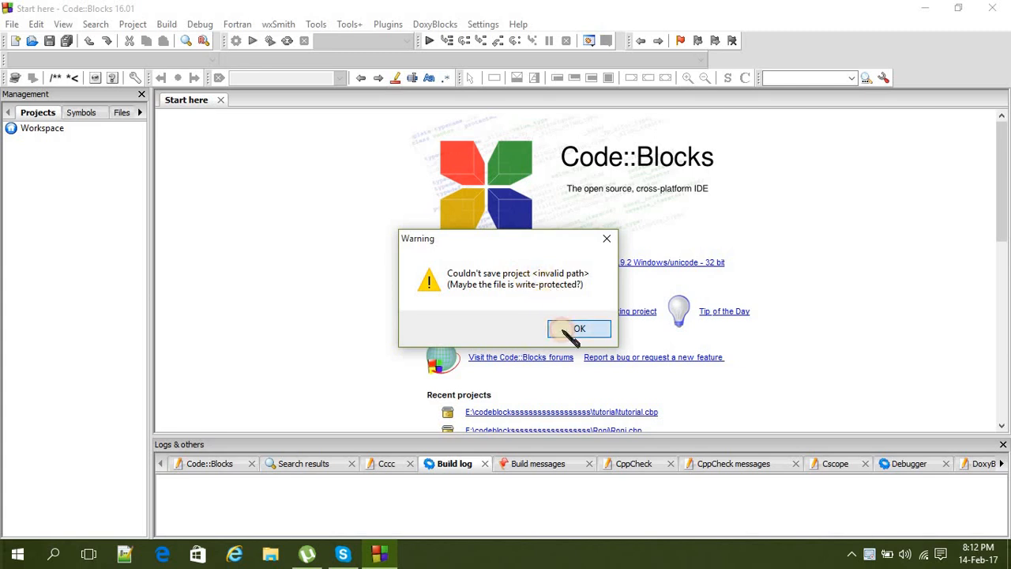
Step: Dismiss the invalid-path warning so project 'aaaa' shows in the workspace
{"action": "left_click", "coordinate": [578, 327]}
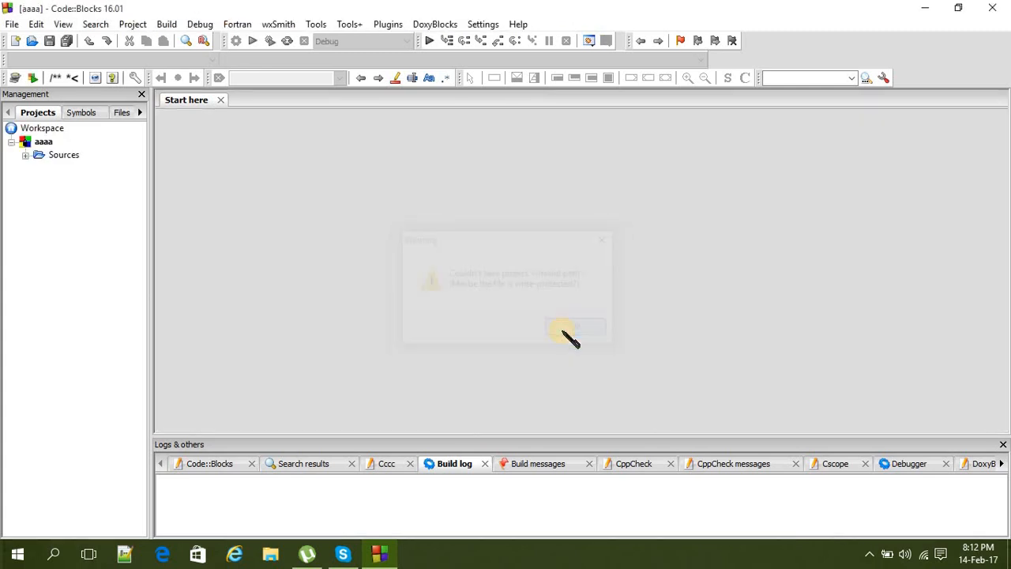
Step: Start a second C console application via File > New > Project, reaching the title and folder page
{"action": "left_click", "coordinate": [572, 326]}
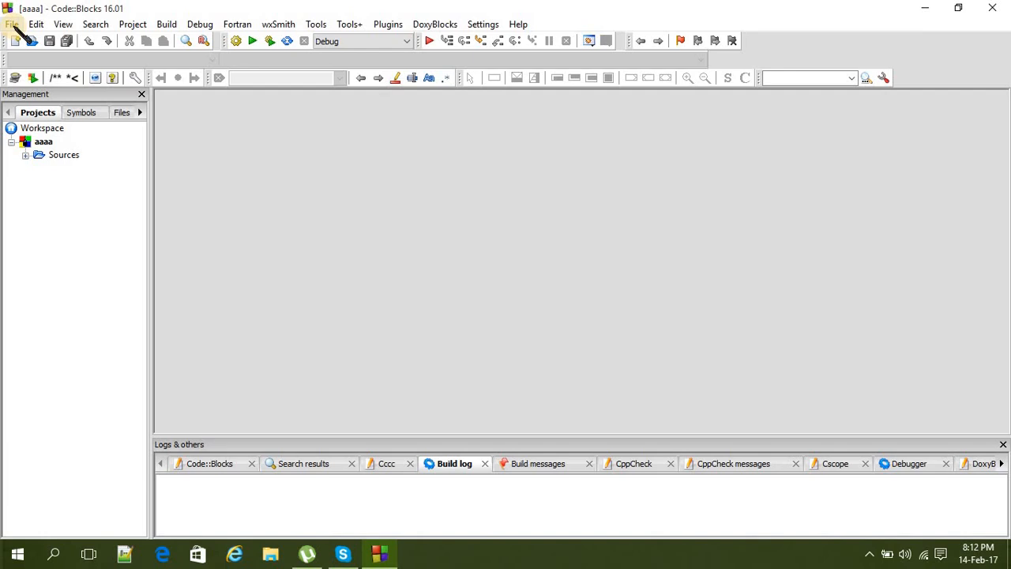
{"action": "left_click", "coordinate": [12, 23]}
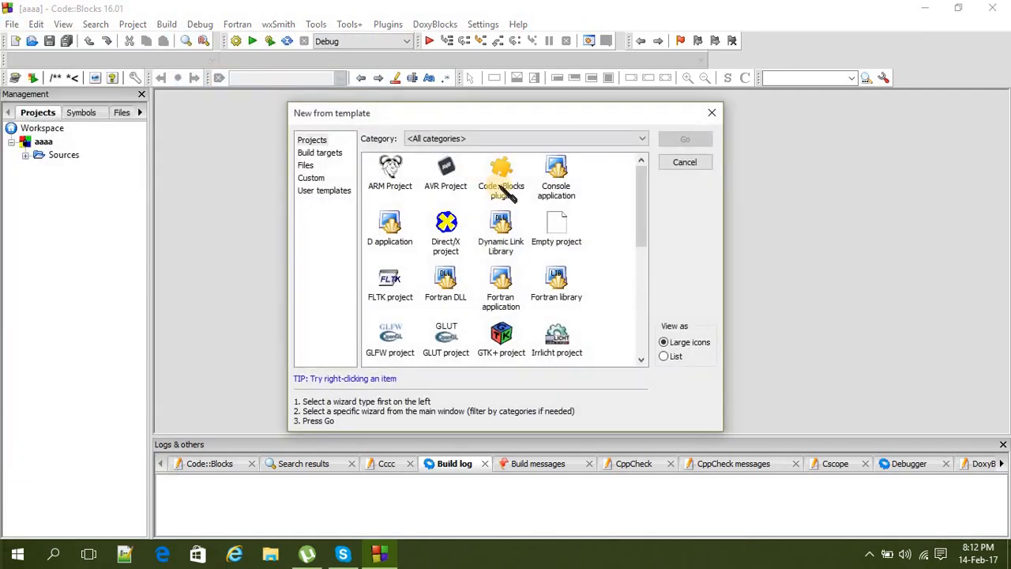
{"action": "double_click", "coordinate": [556, 174]}
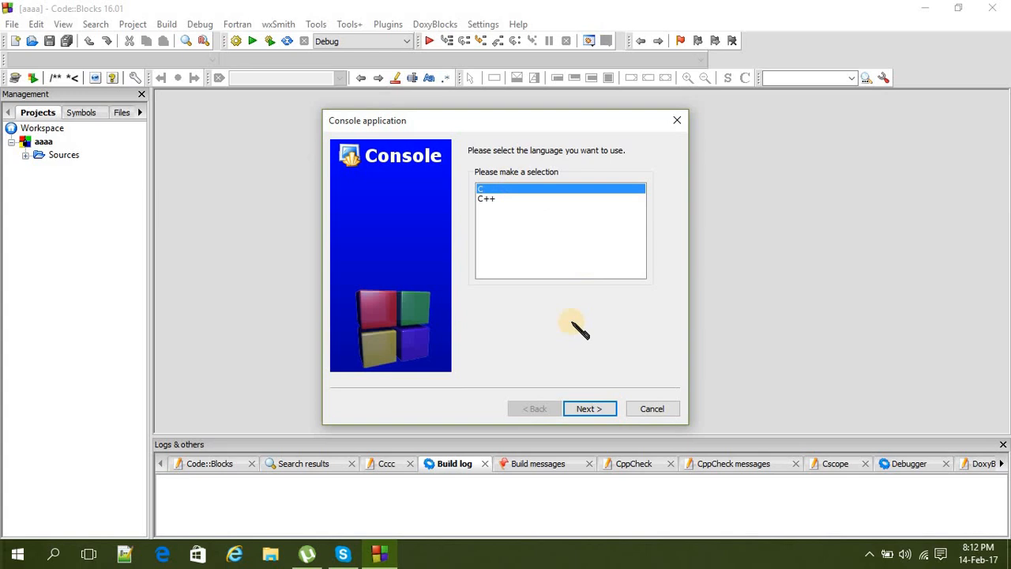
{"action": "left_click", "coordinate": [589, 408]}
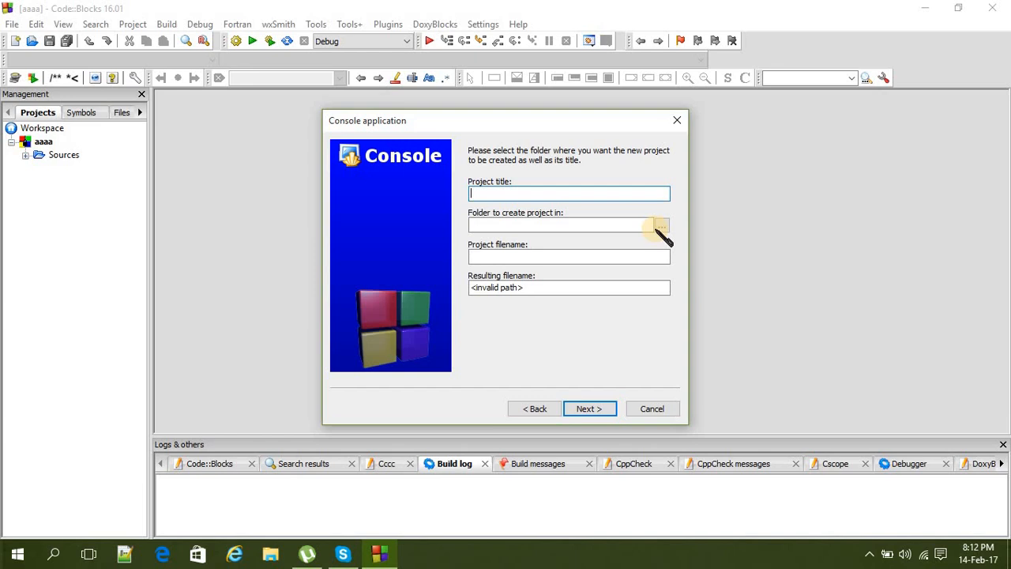
Step: Choose the codeblocks folder on drive E under This PC as the project location
{"action": "left_click", "coordinate": [660, 224]}
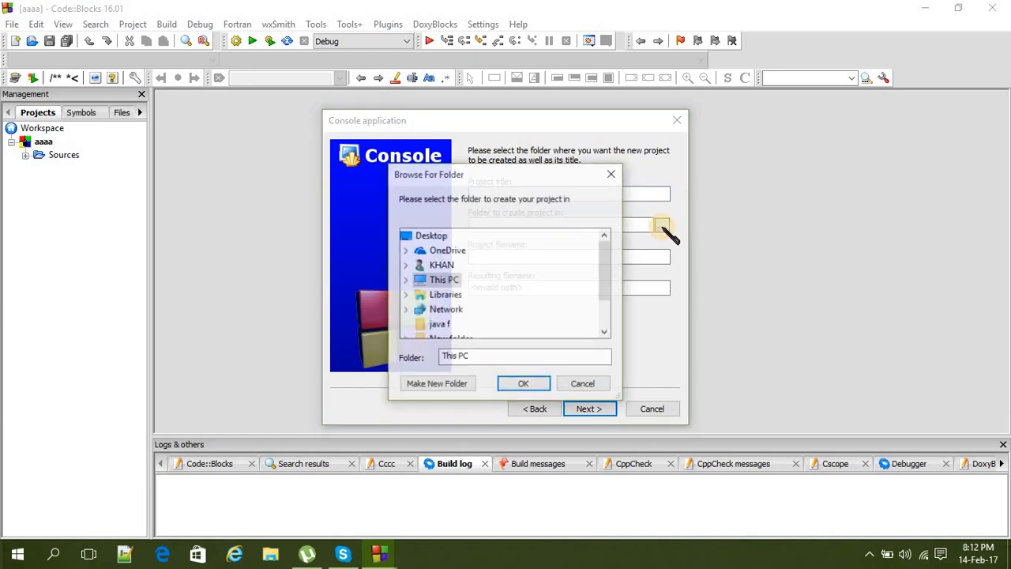
{"action": "scroll", "scroll_direction": "down", "scroll_amount": 3}
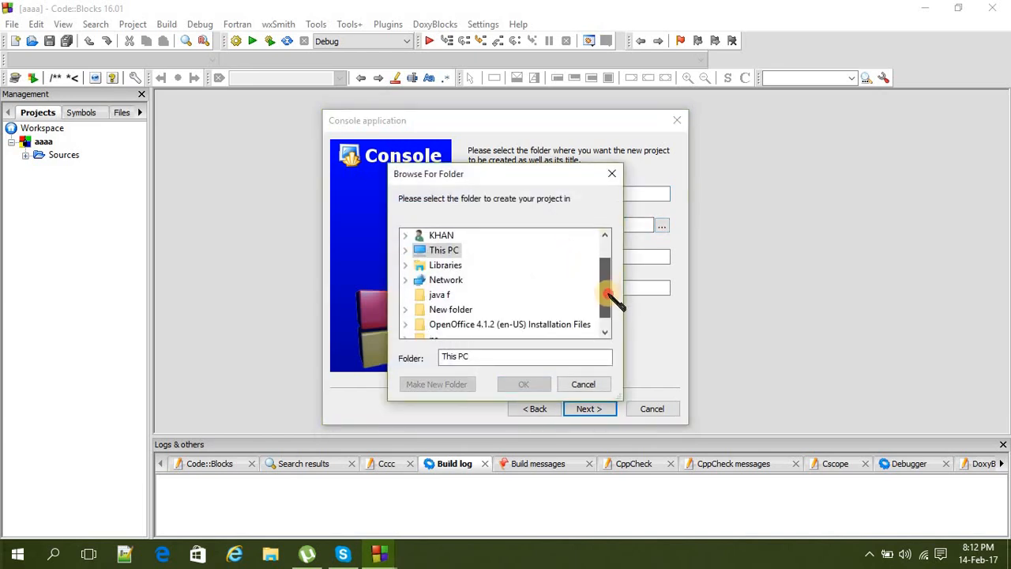
{"action": "scroll", "scroll_direction": "up", "scroll_amount": 3}
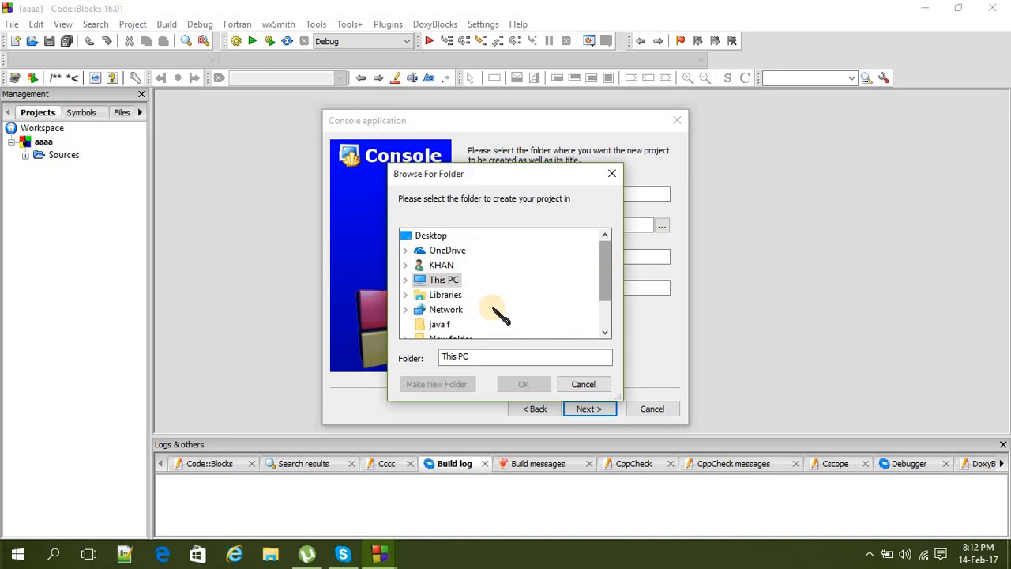
{"action": "left_click", "coordinate": [404, 278]}
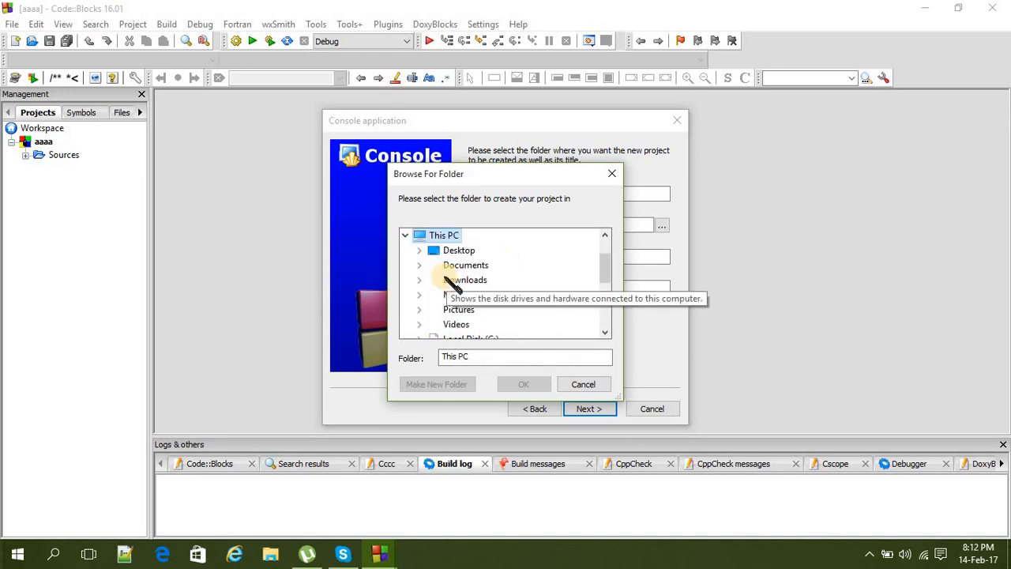
{"action": "scroll", "scroll_direction": "down", "scroll_amount": 3}
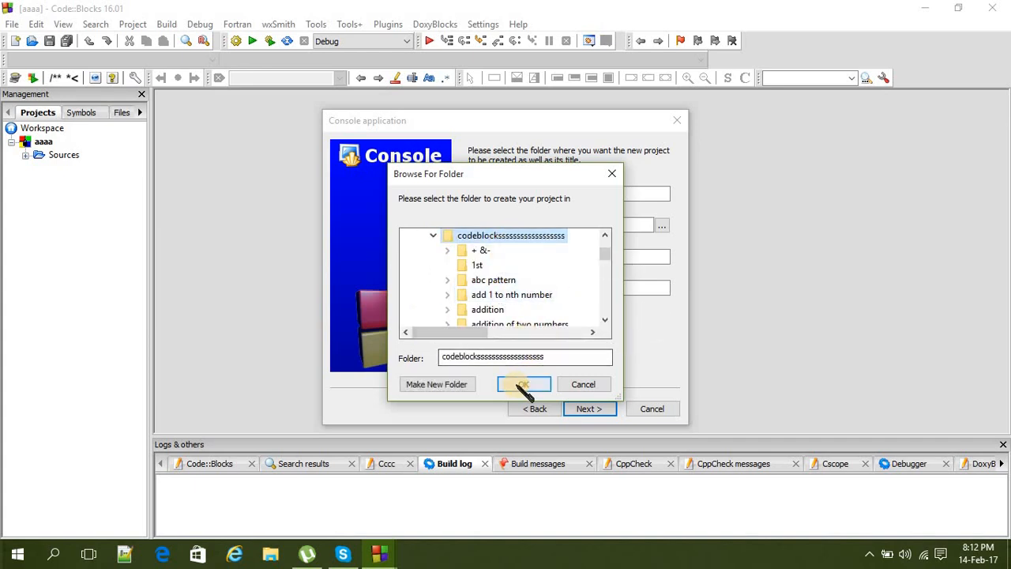
{"action": "left_click", "coordinate": [523, 384]}
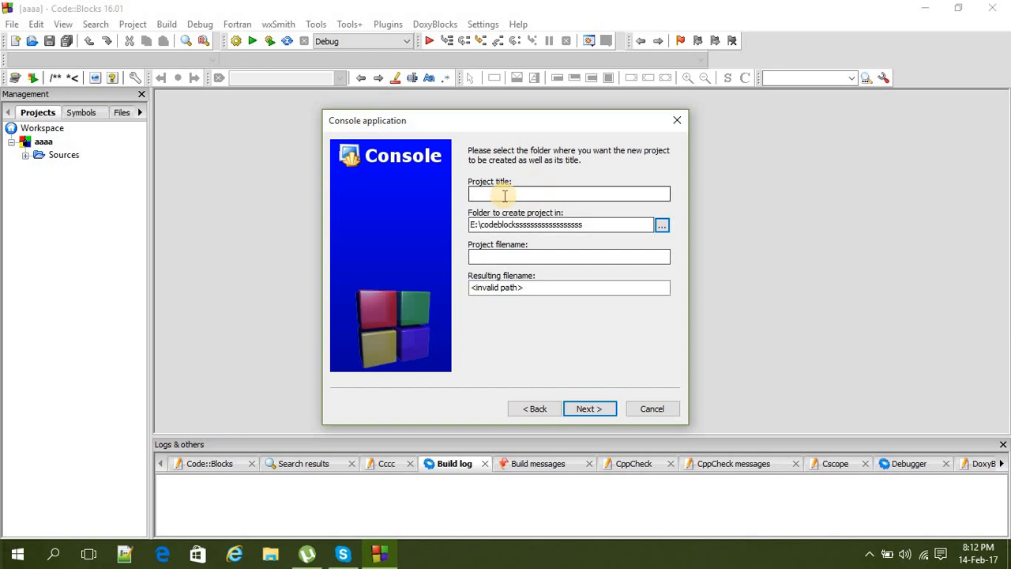
Step: Title the project 'zzzzz' and create it in the chosen folder
{"action": "left_click", "coordinate": [568, 192]}
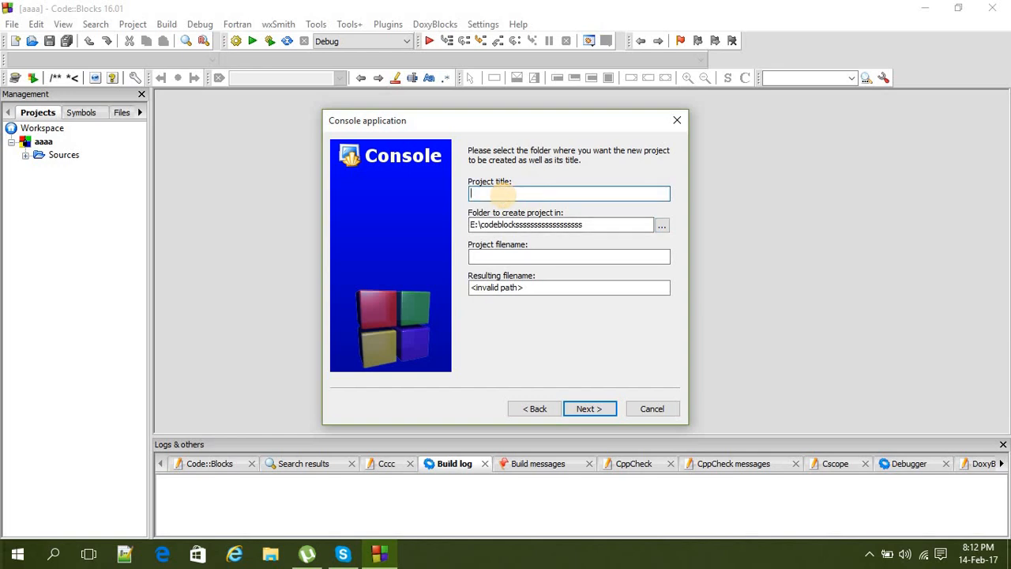
{"action": "type", "text": "zzzzz"}
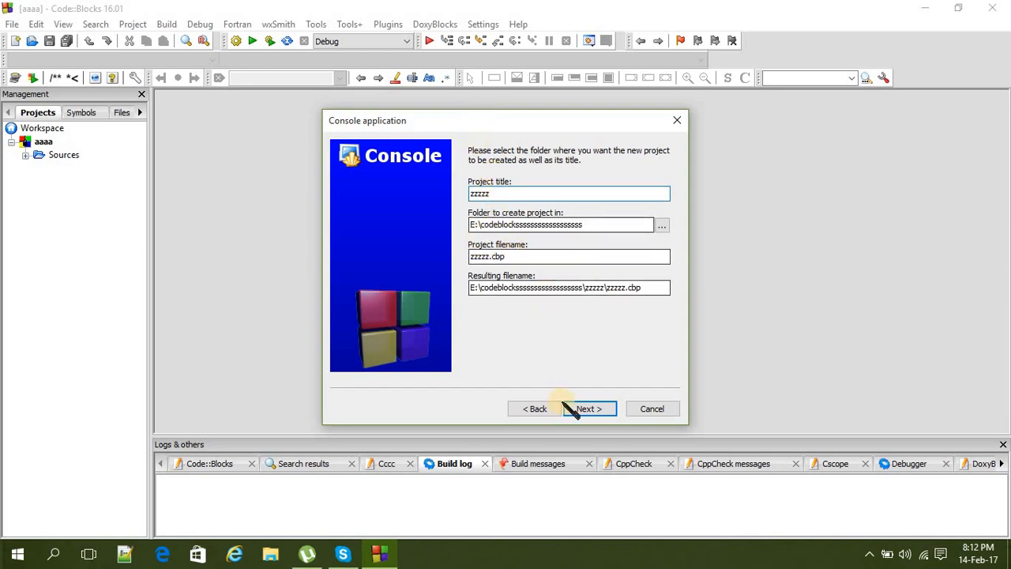
{"action": "left_click", "coordinate": [586, 407]}
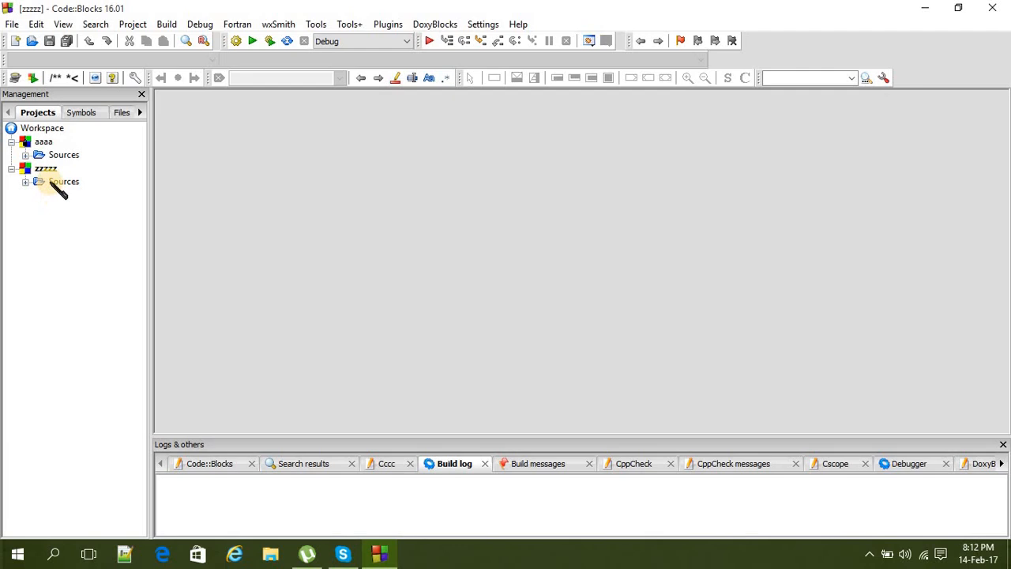
Step: Expand Sources under zzzzz and open main.c showing the Hello world program
{"action": "double_click", "coordinate": [76, 194]}
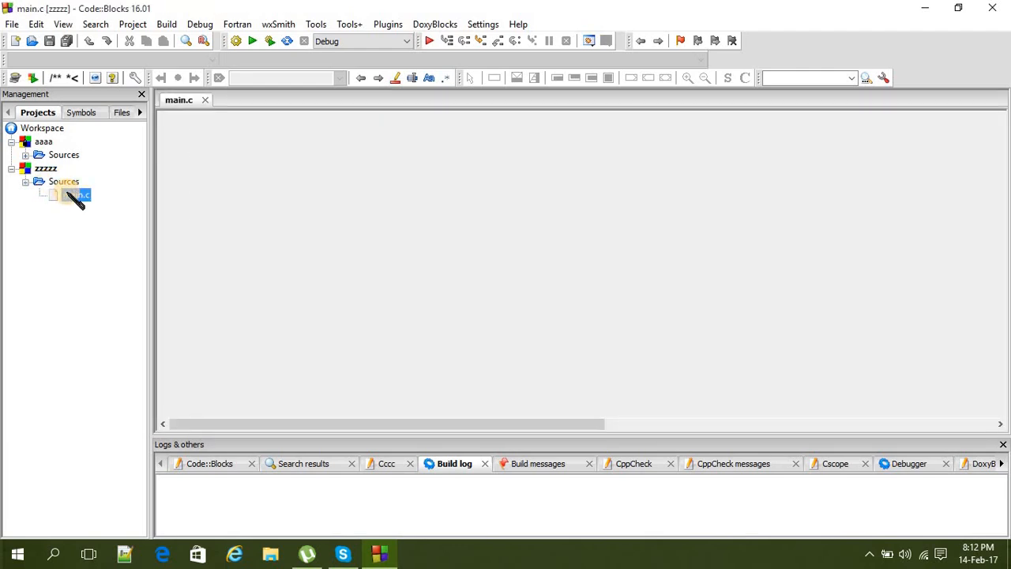
{"action": "double_click", "coordinate": [76, 194]}
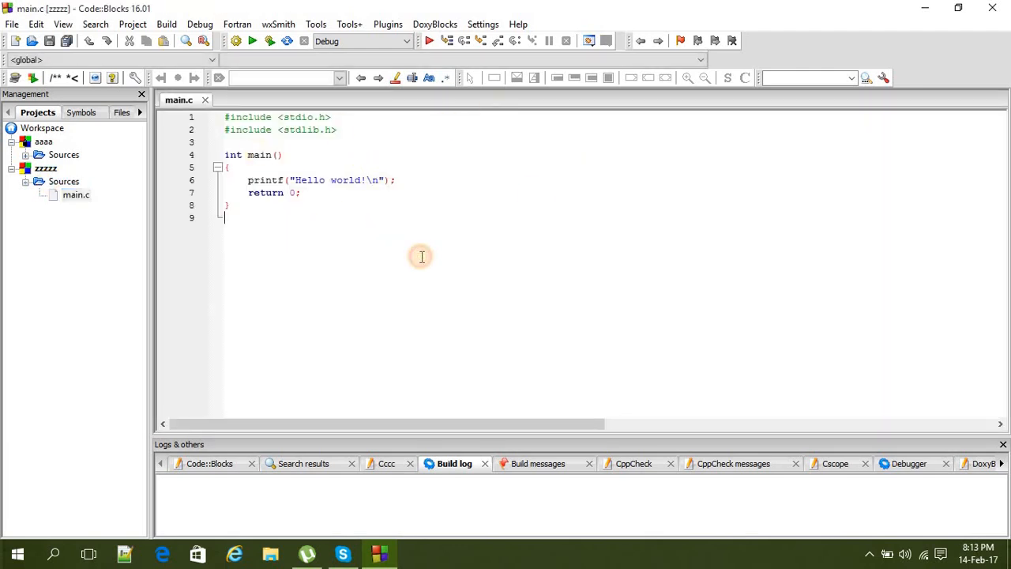